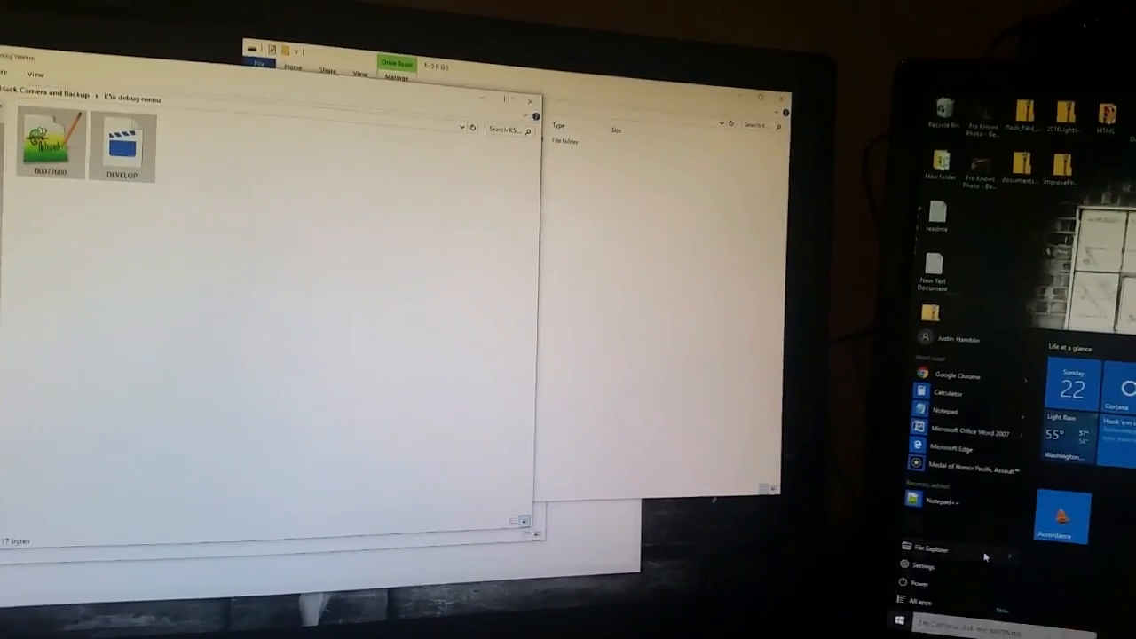
Open a new File Explorer window and launch PK_Tether from Recent files
click(930, 548)
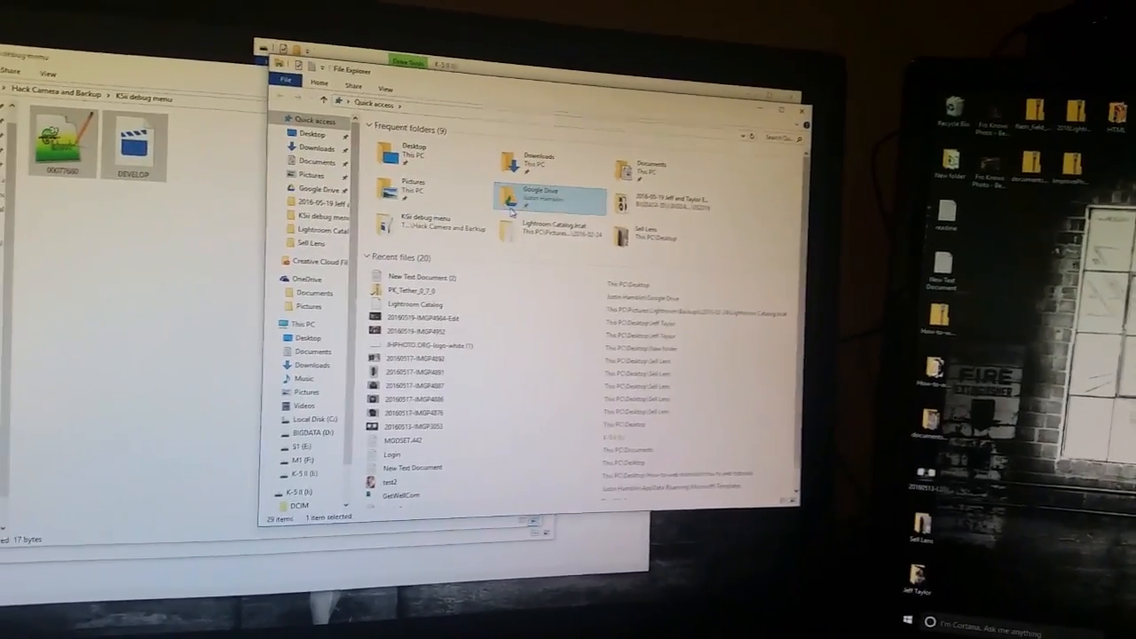
double_click(548, 196)
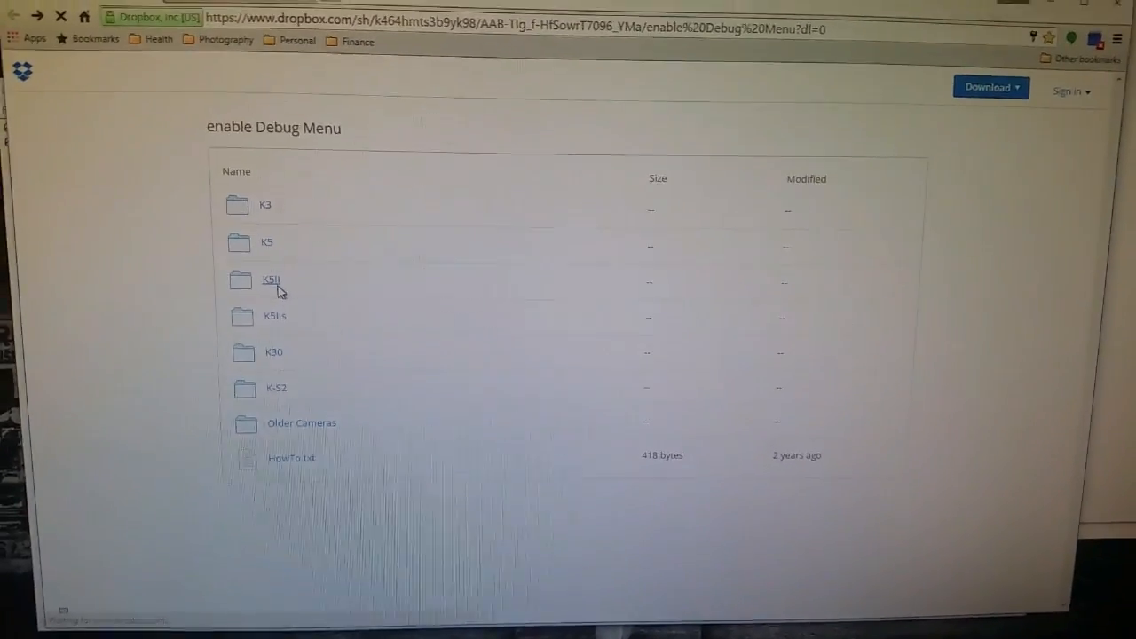
Open the K5II folder on the Dropbox share page
click(271, 280)
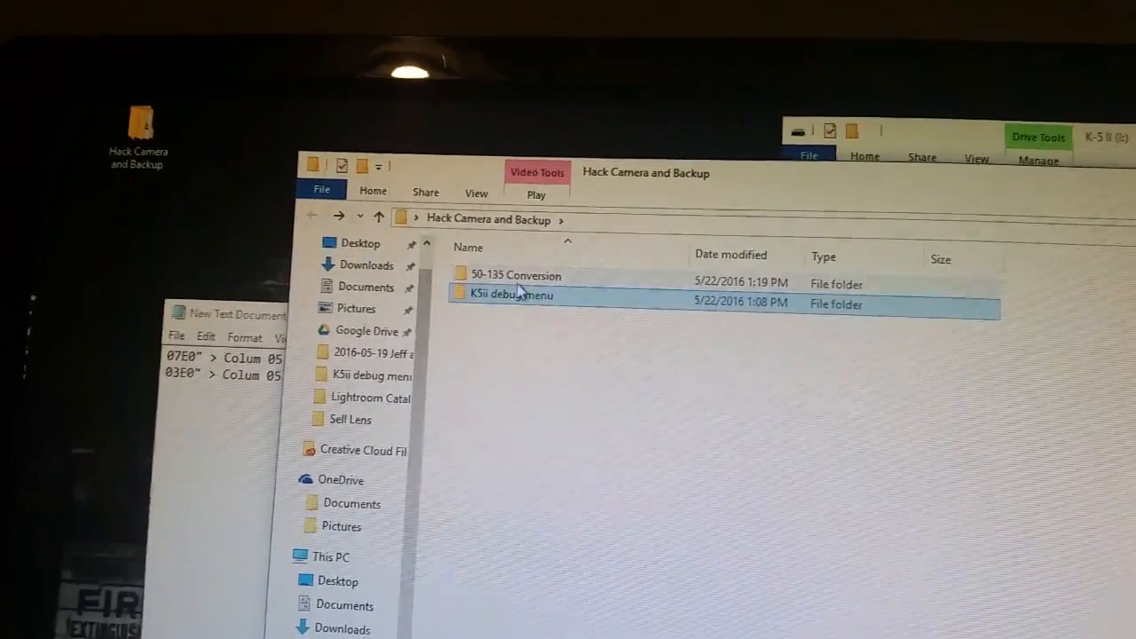
Open '50-135 Conversion', check the Original folder, and bring the K-5 II card window forward
double_click(514, 275)
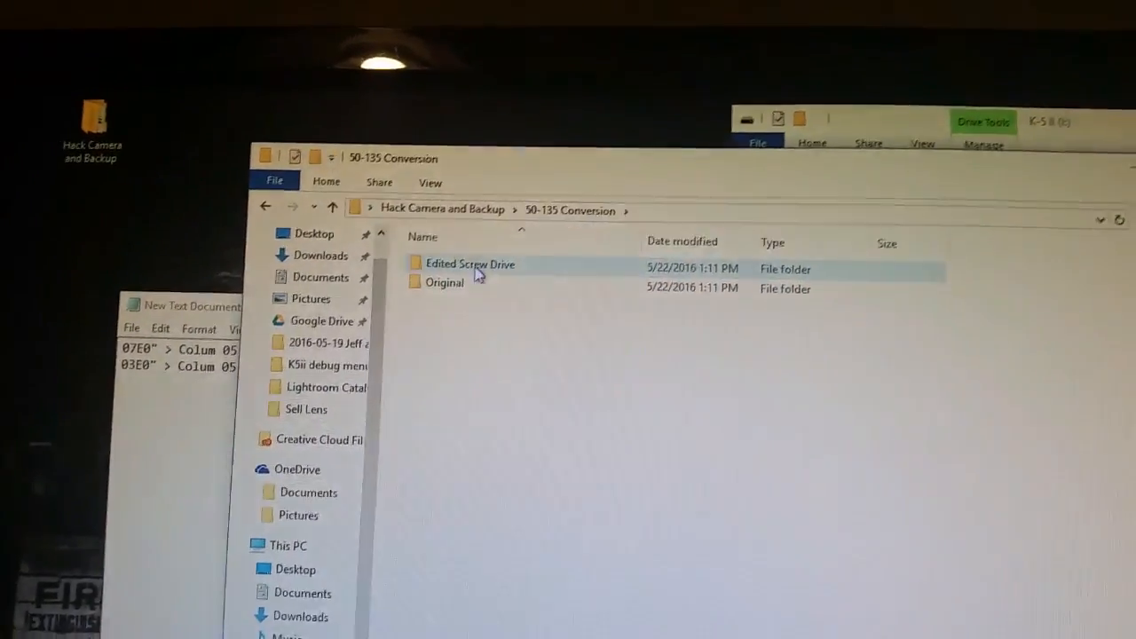
click(444, 283)
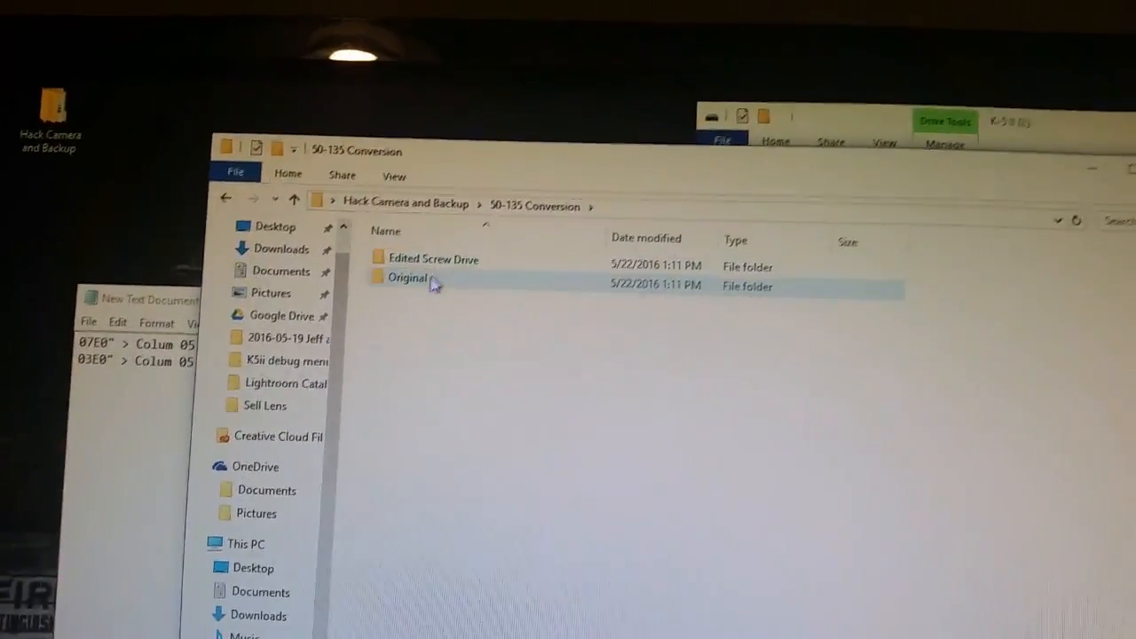
mouse_move(431, 283)
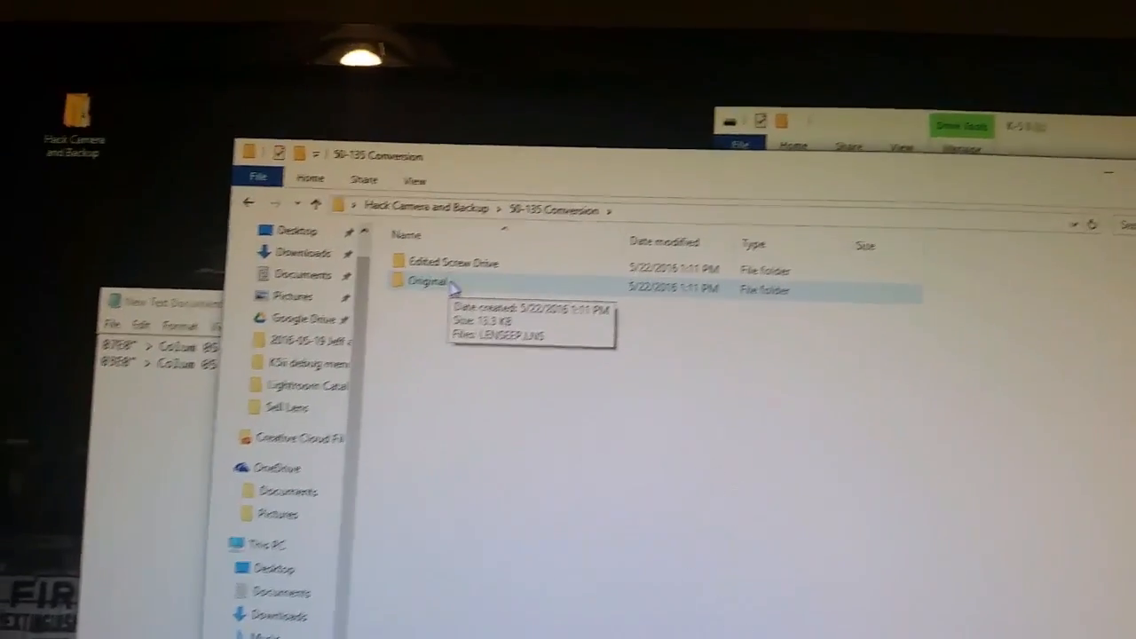
click(444, 266)
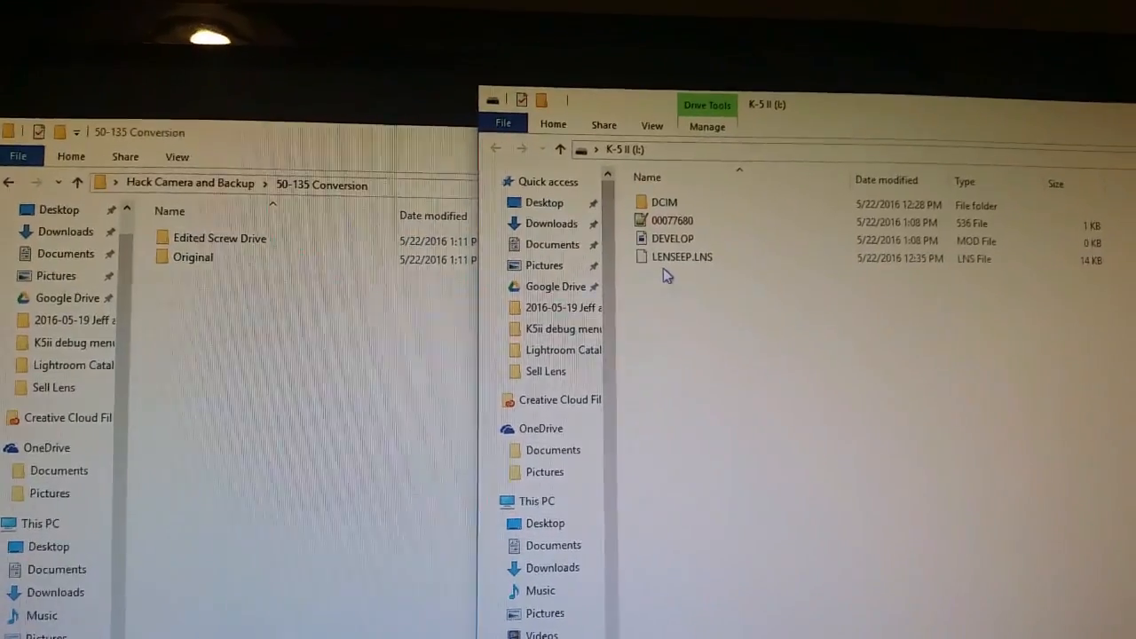
Duplicate the Original folder as 'Original - Copy' inside 50-135 Conversion
click(681, 257)
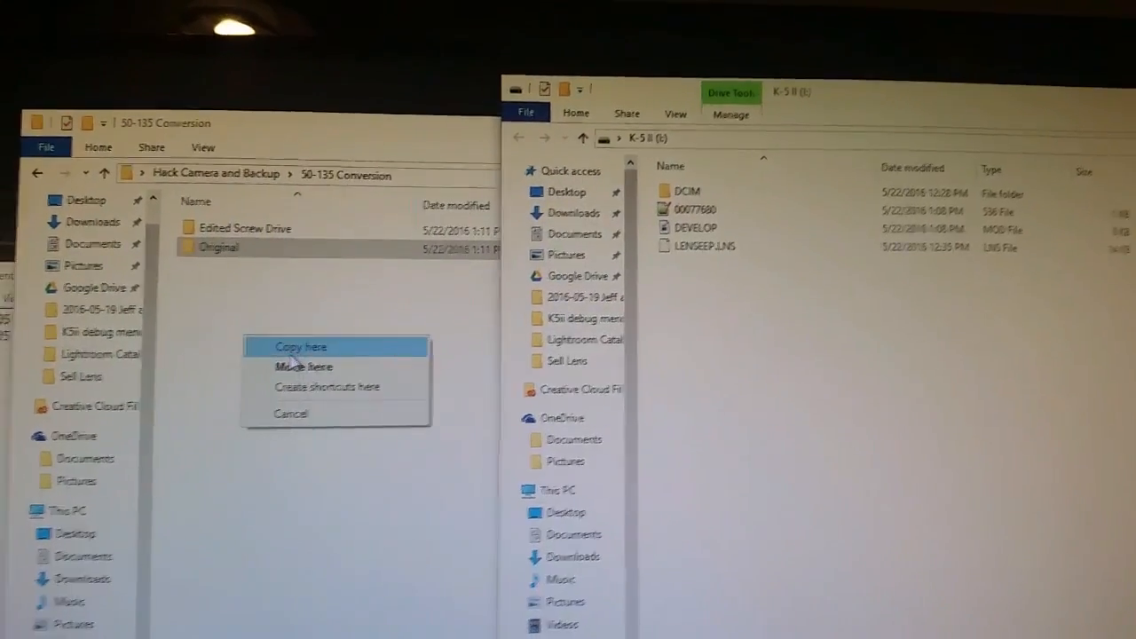
click(300, 346)
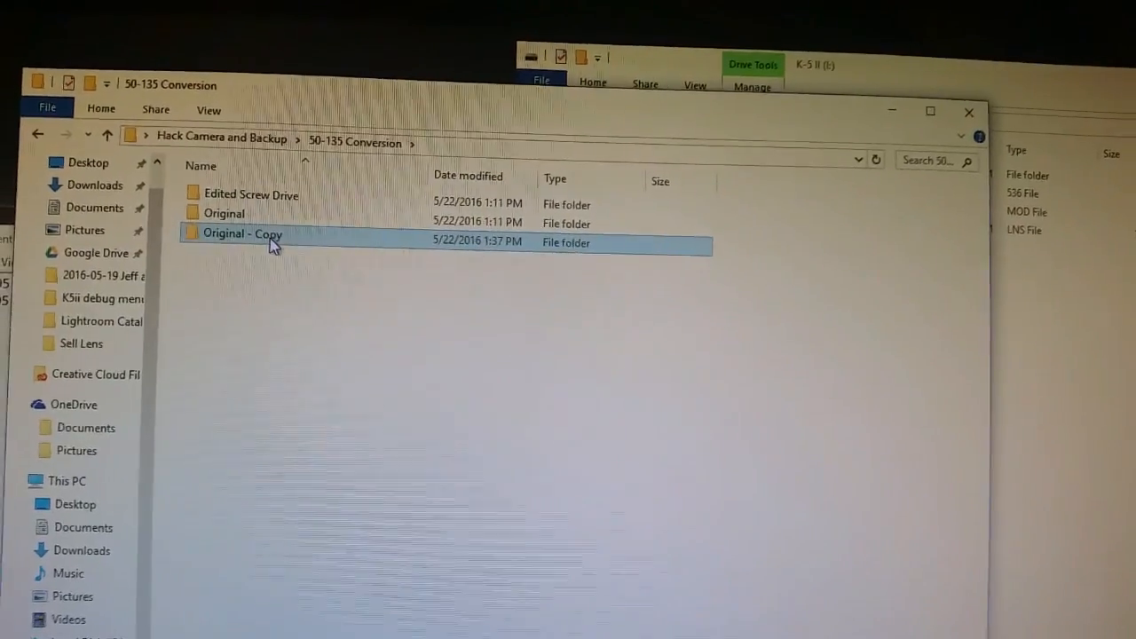
Open LENSEEP.LNS from the 'Original - Copy' folder in Notepad++
double_click(243, 233)
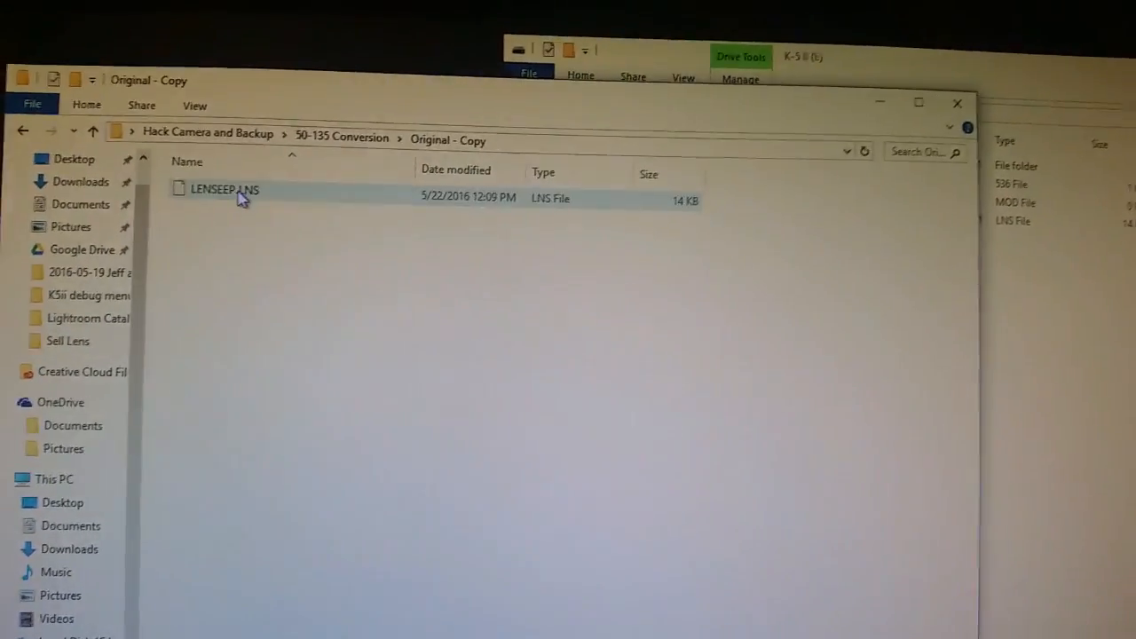
right_click(224, 190)
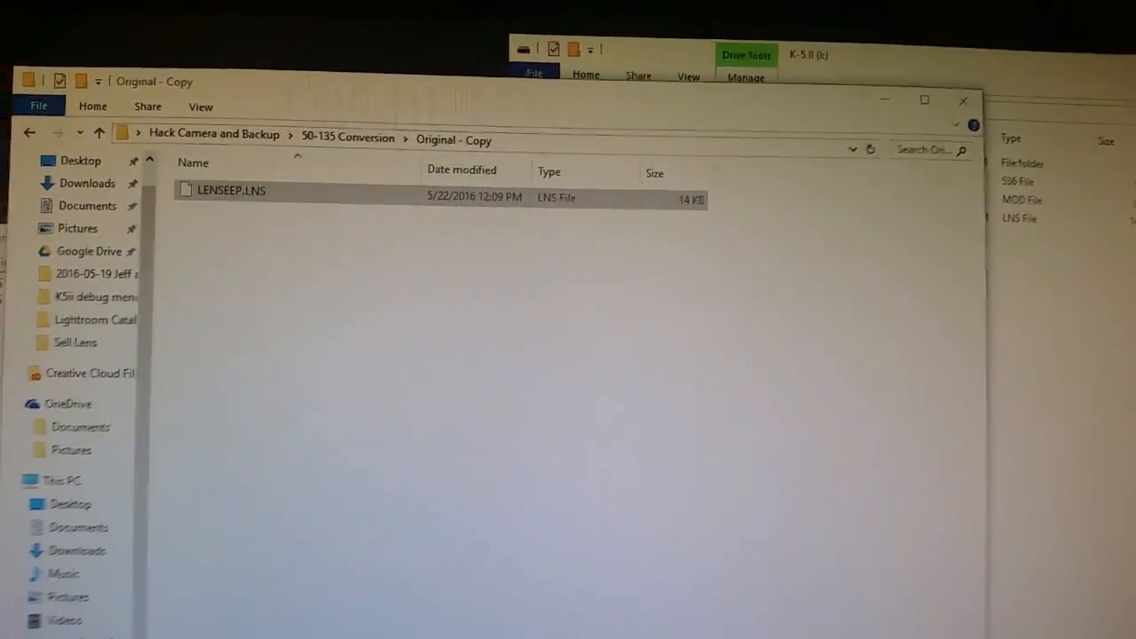
double_click(232, 190)
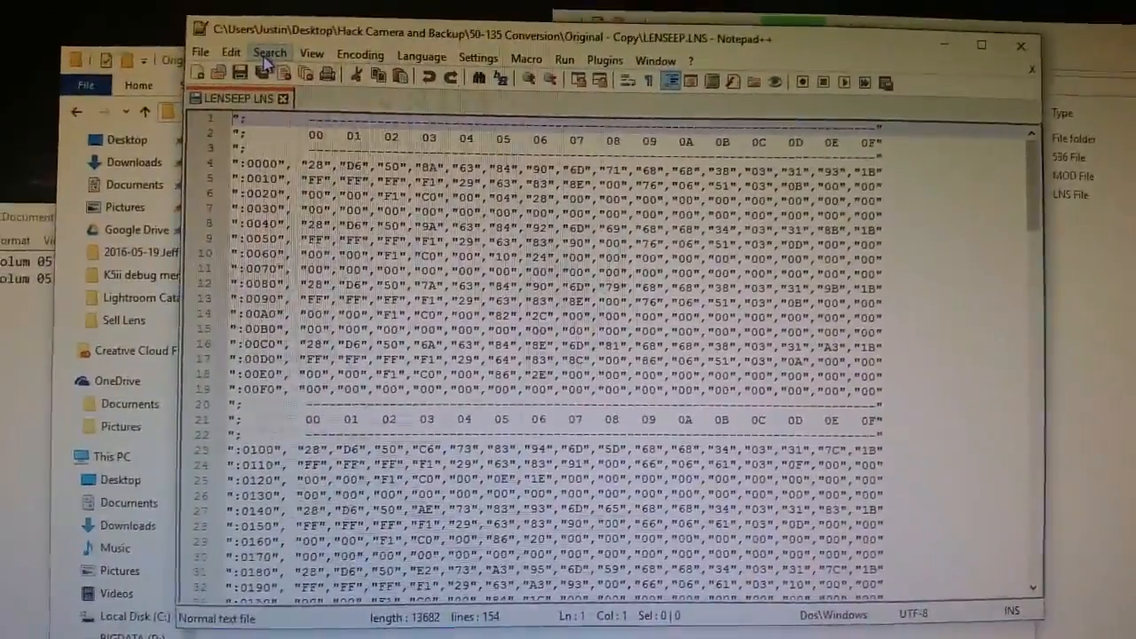
Set up Find and Replace with C0 to find and 80 as replacement, locating matches
click(270, 53)
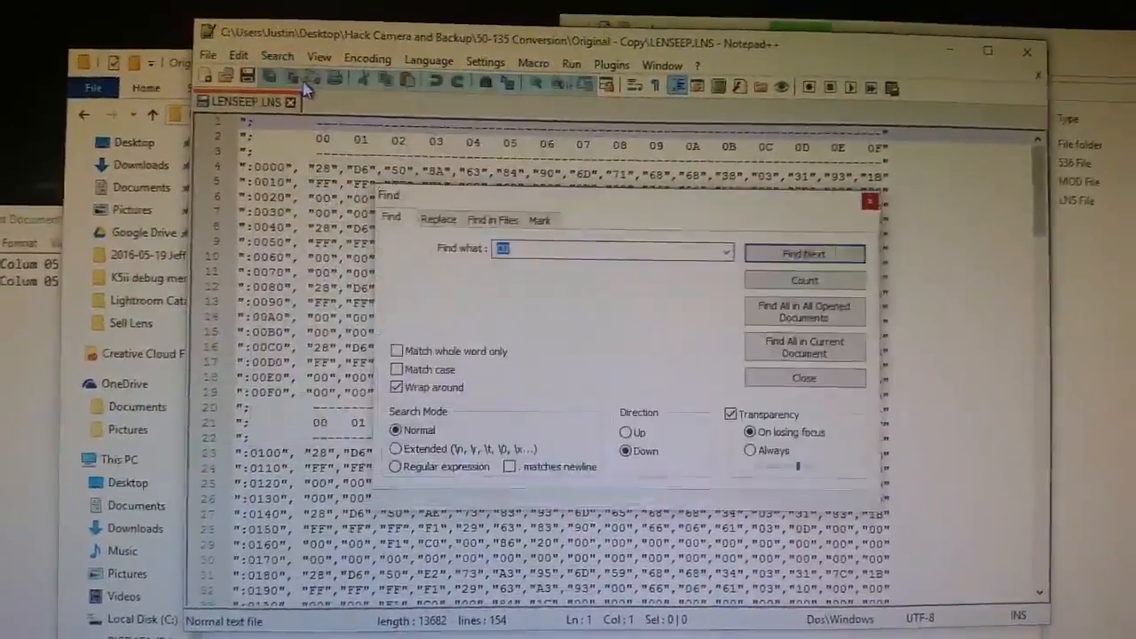
click(441, 220)
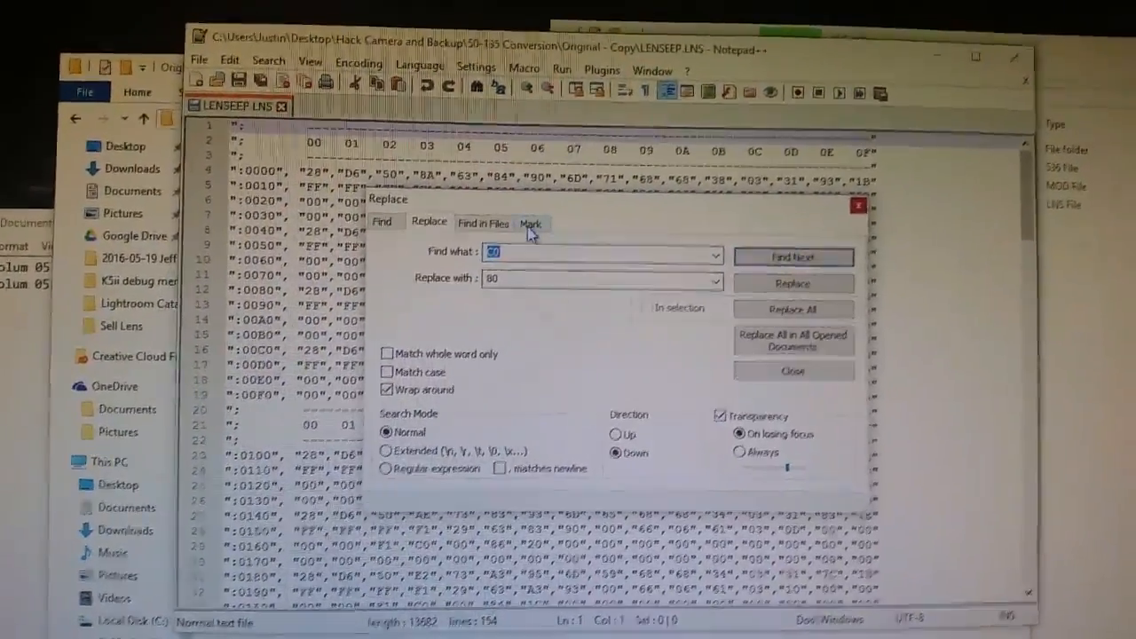
click(395, 222)
text(C)
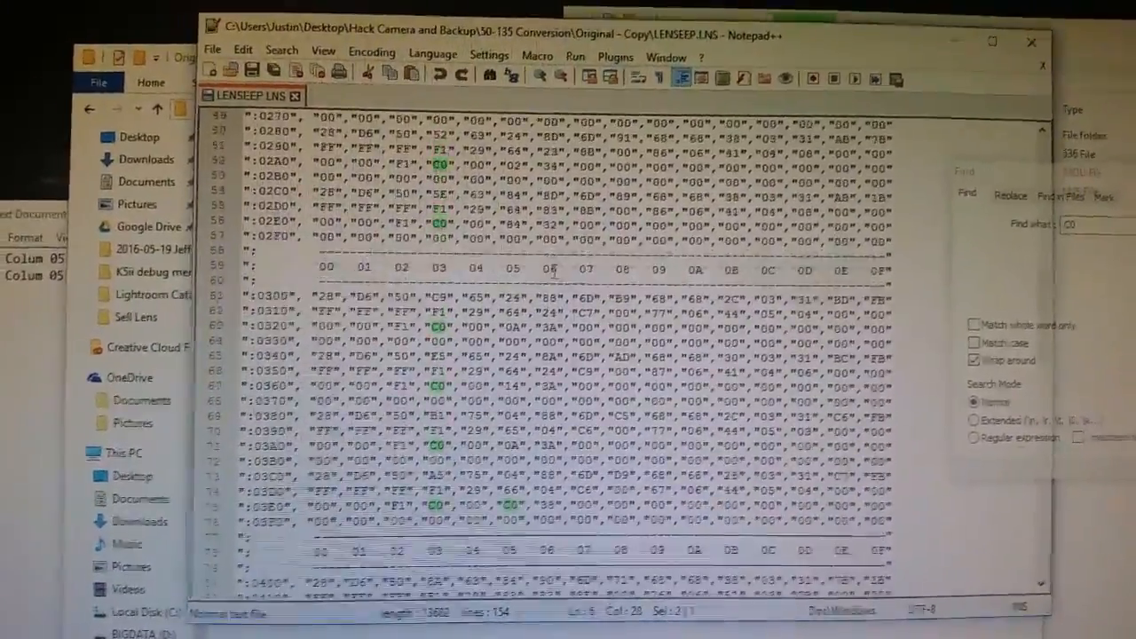
scroll(down, 3)
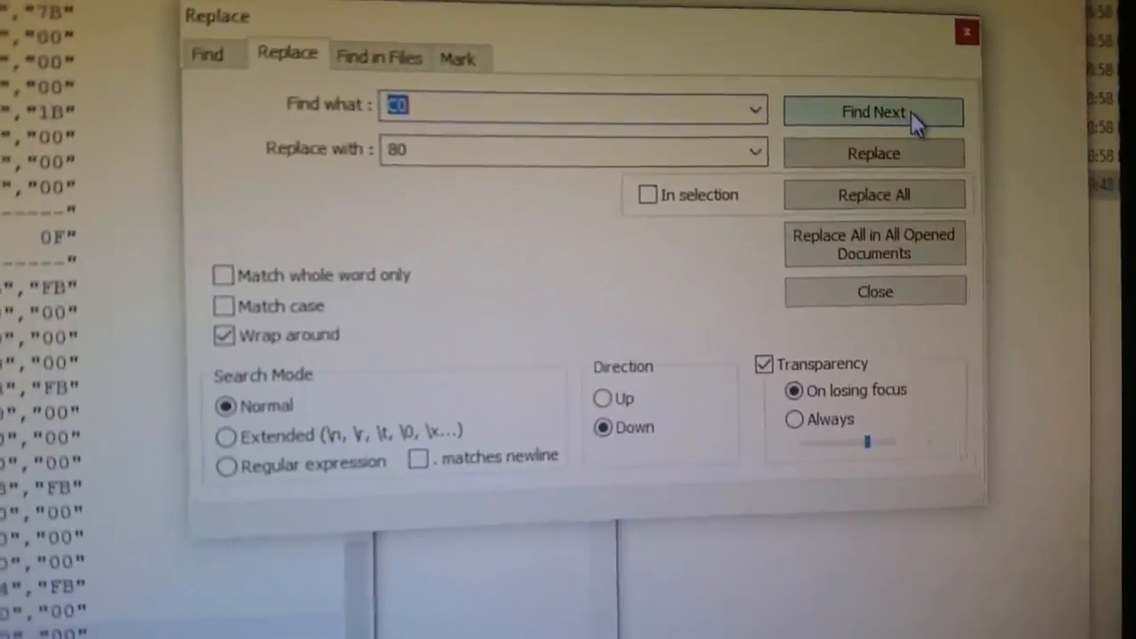
Step through the C0 occurrences to replace them with 80
click(874, 194)
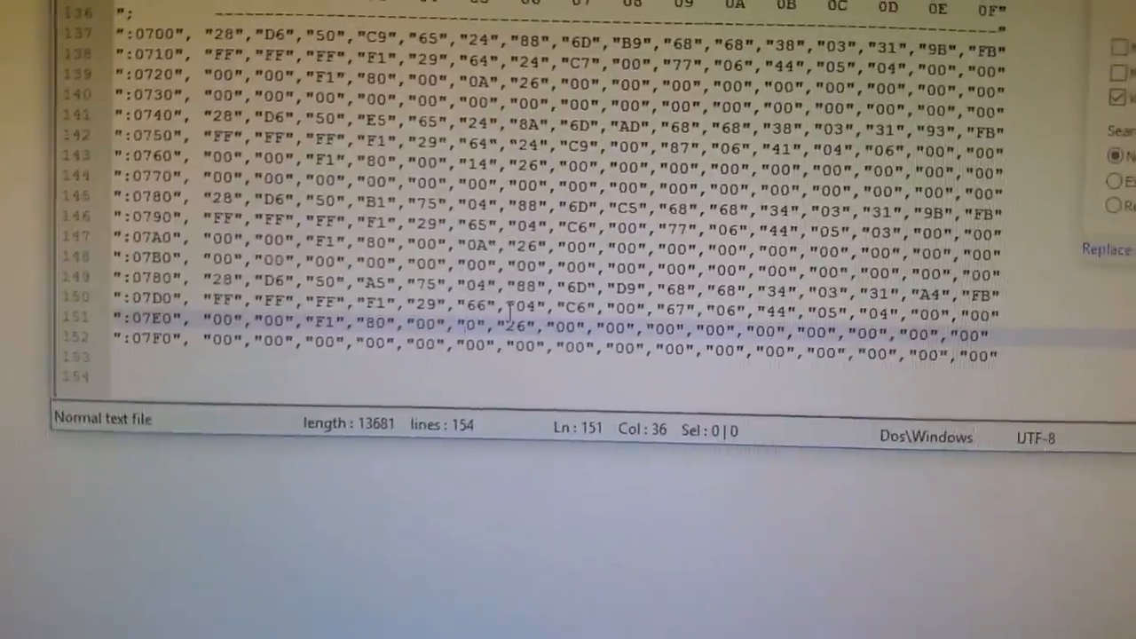
Restore C0 in column 05 of row :07E0 via autocomplete
text(C)
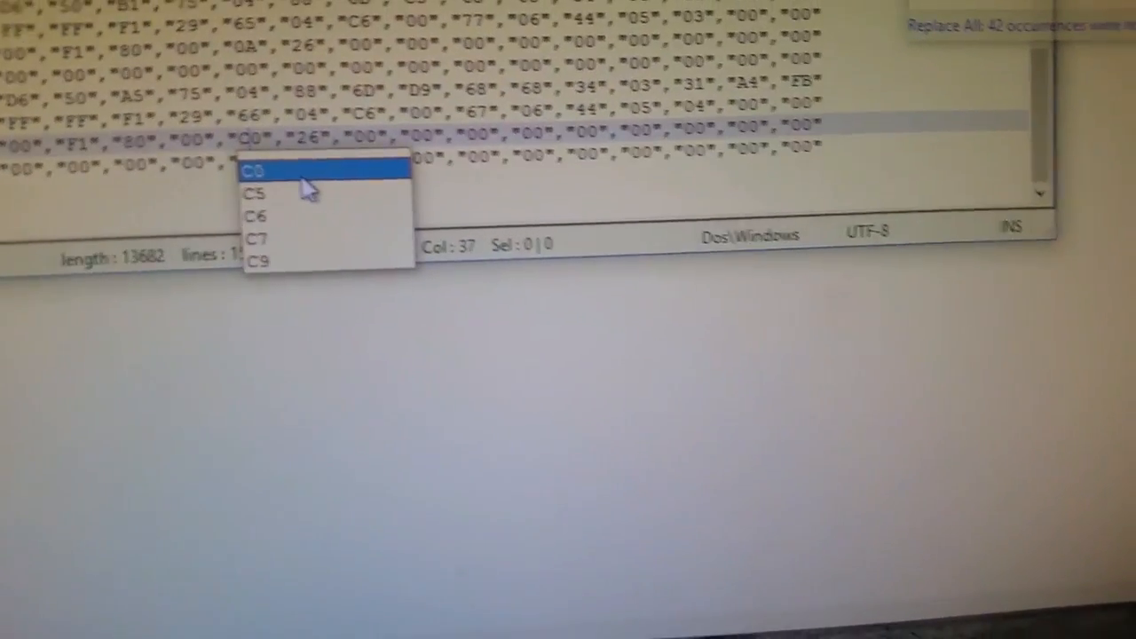
click(253, 171)
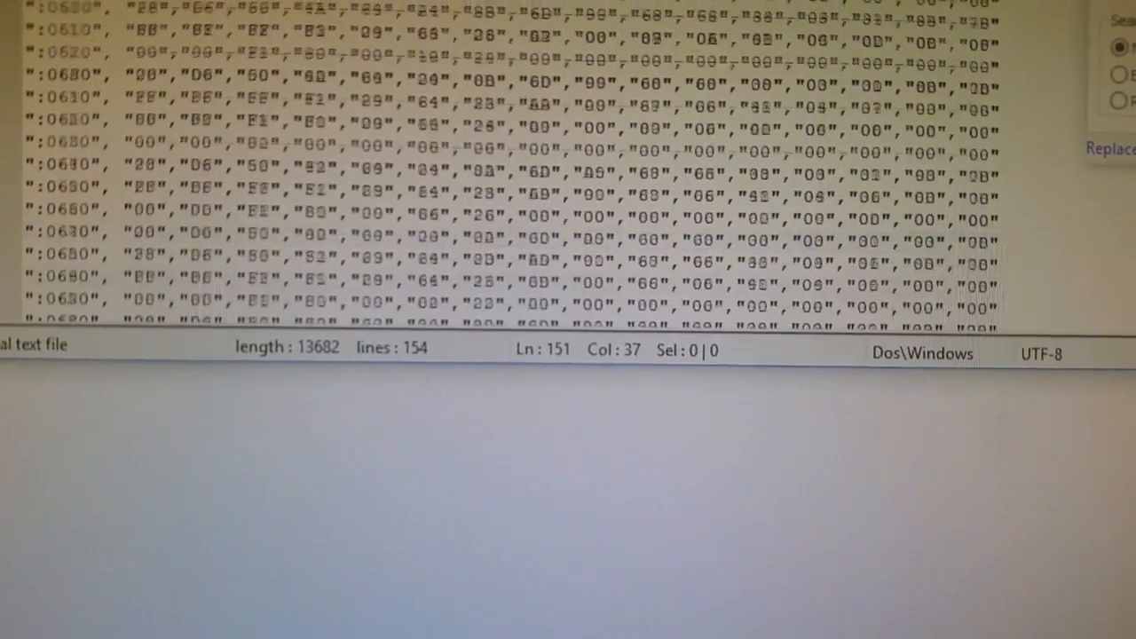
scroll(down, 3)
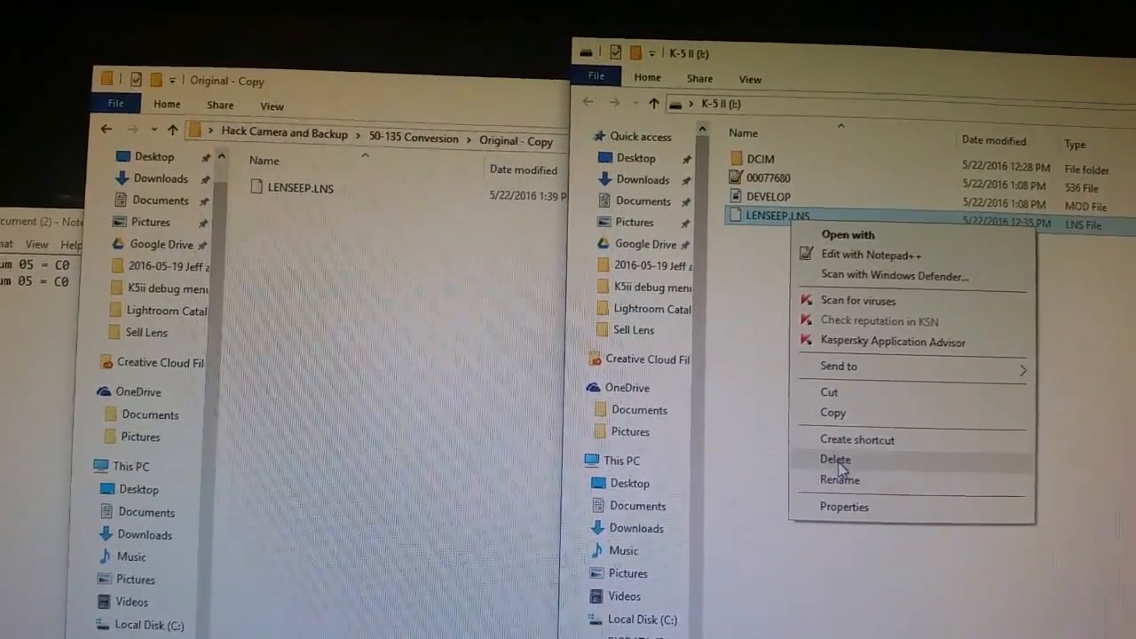
Delete LENSEEP.LNS from the K-5 II card and confirm the permanent deletion
click(835, 459)
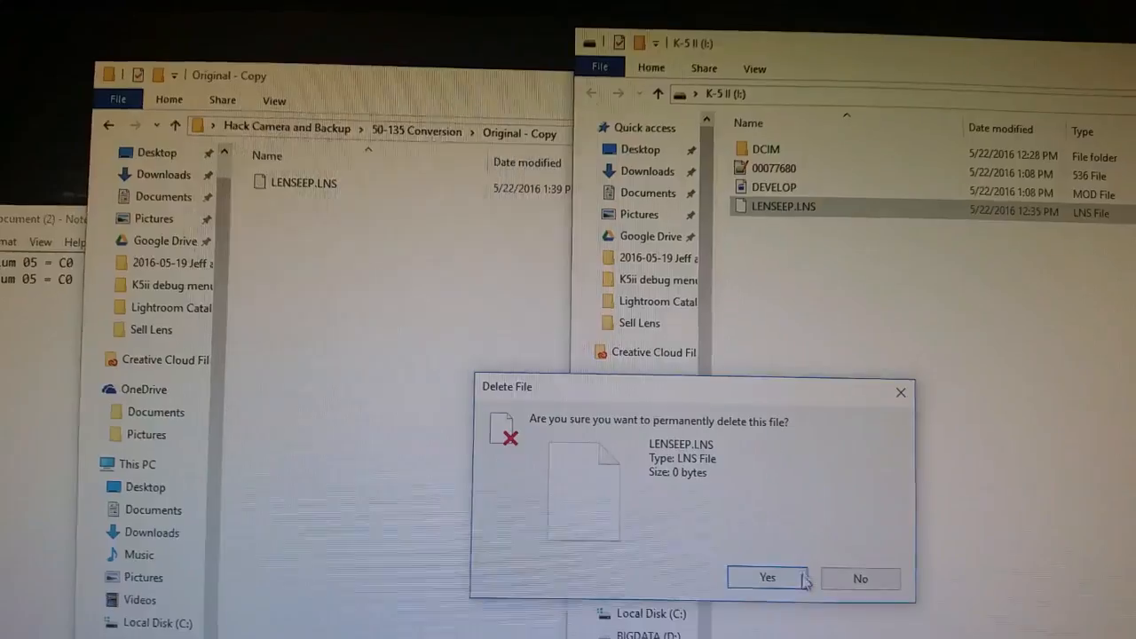
click(767, 578)
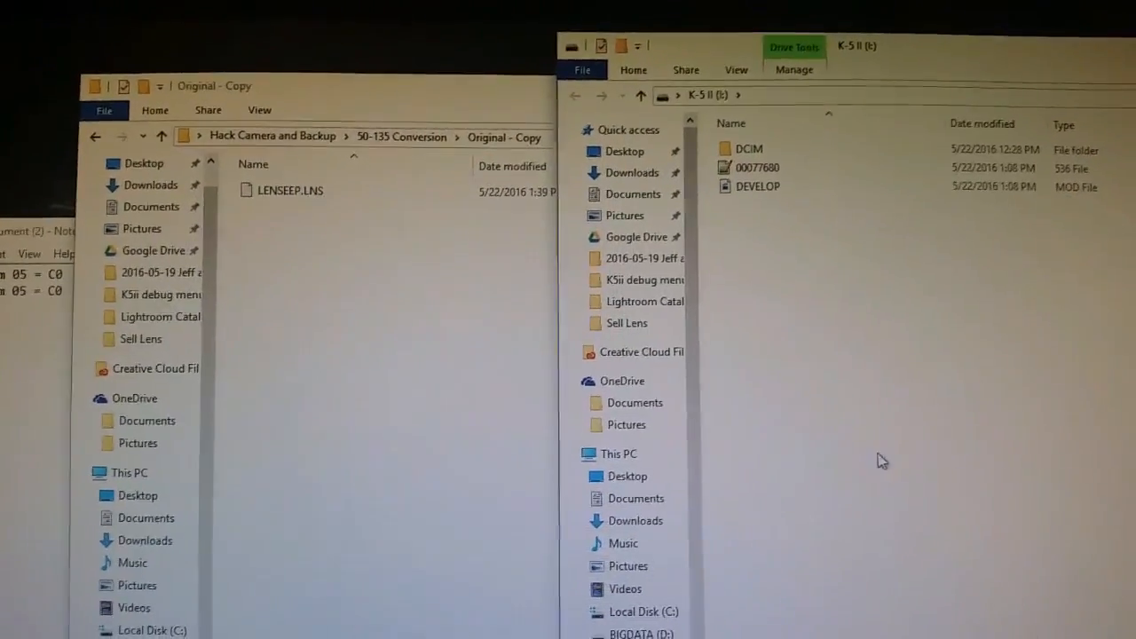